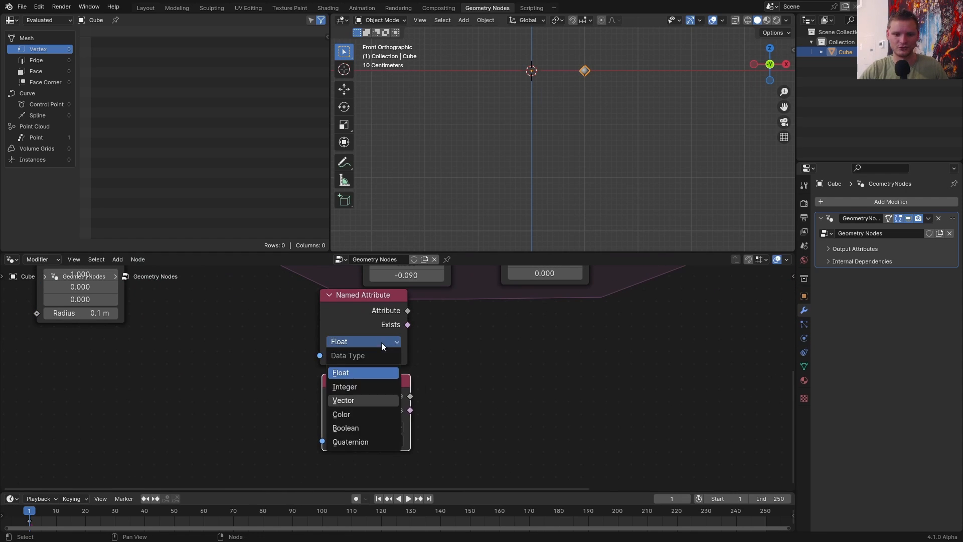
Read v and a as vectors, add them, and set acceleration Z to -0.023
{"action": "left_click", "coordinate": [343, 400]}
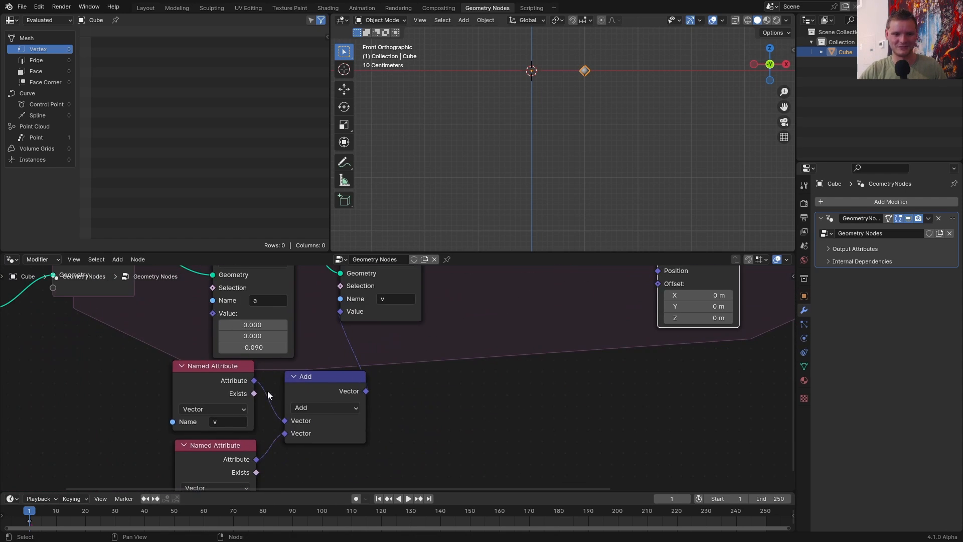
{"action": "left_click", "coordinate": [410, 499]}
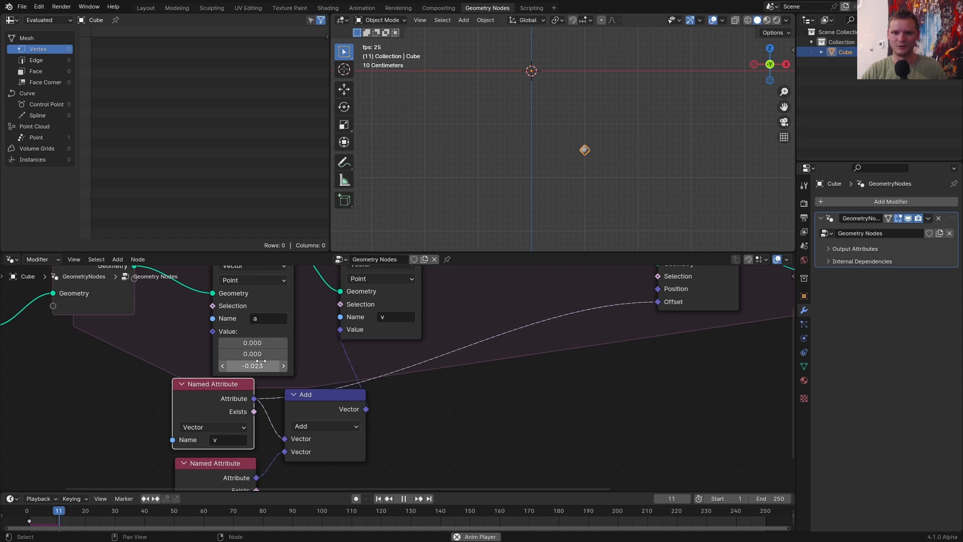
{"action": "left_click", "coordinate": [378, 499]}
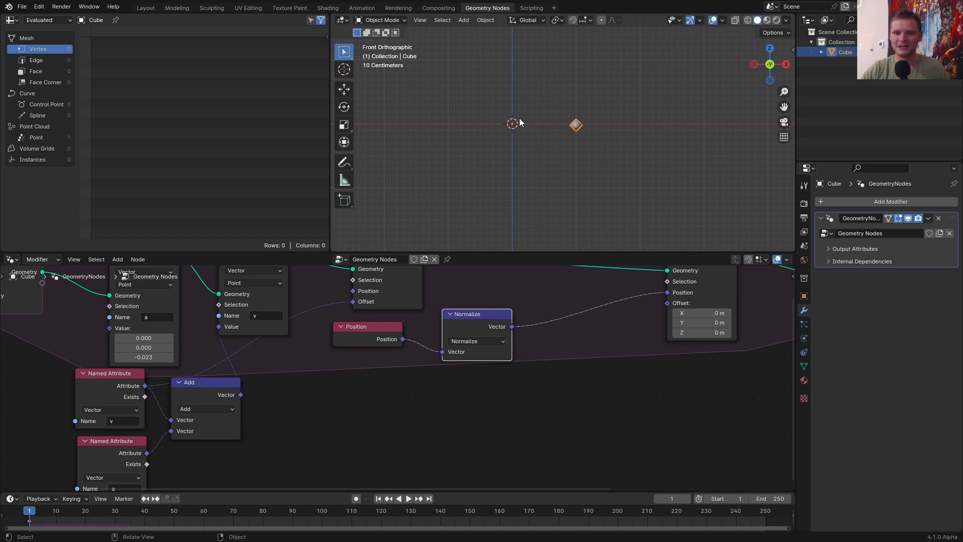
Subtract the 'old' attribute from the normalized position and play to watch the point move
{"action": "left_click", "coordinate": [576, 125]}
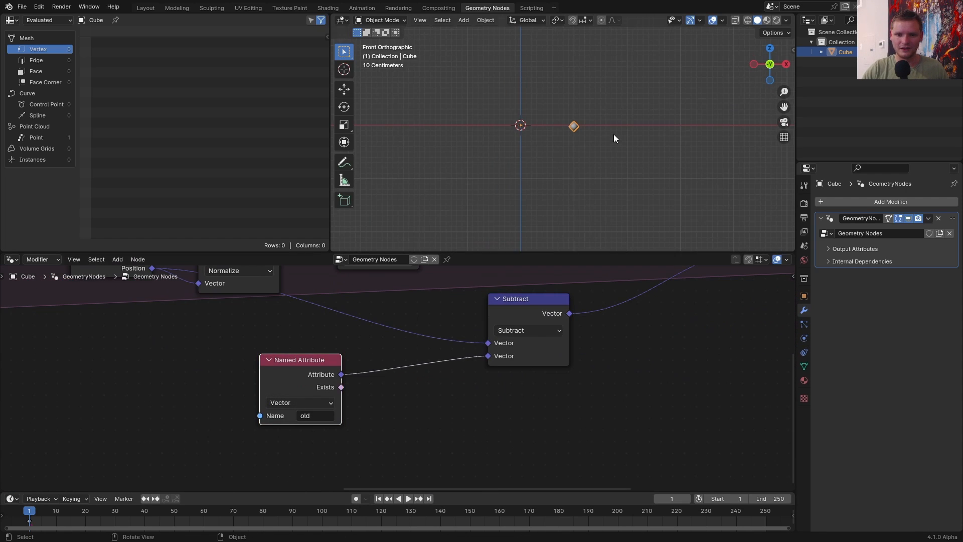
{"action": "left_click", "coordinate": [409, 499]}
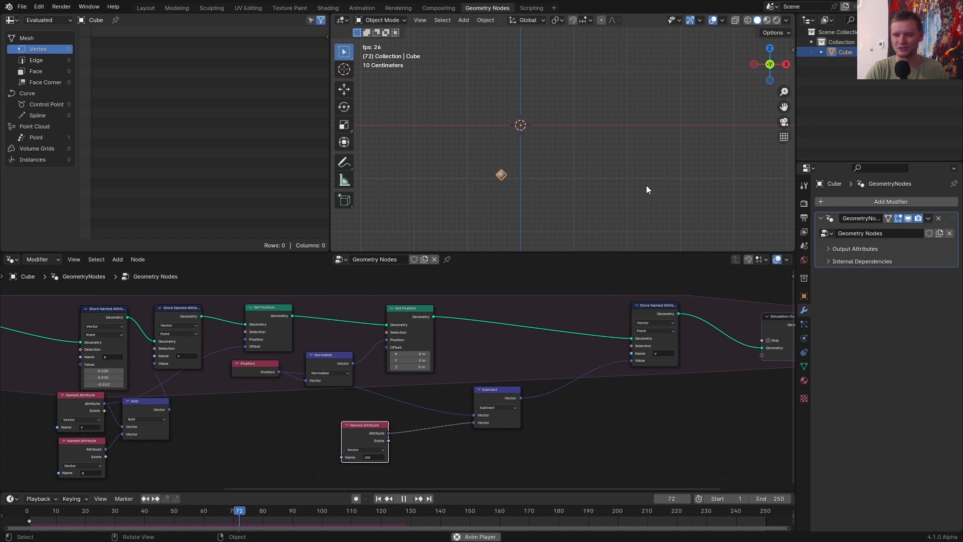
Halve acceleration Z to -0.0225/2 and position points along X from Index via Combine XYZ
{"action": "left_click", "coordinate": [86, 510]}
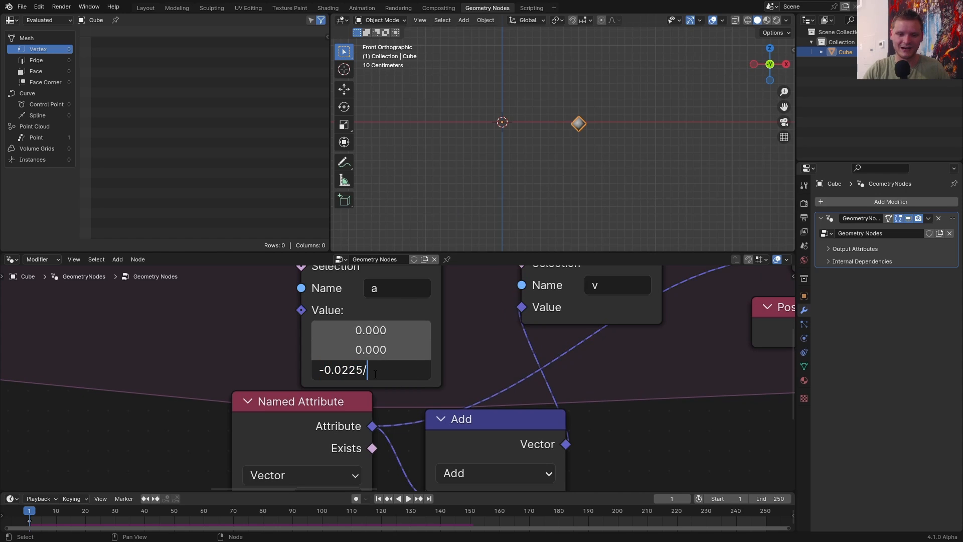
{"action": "key", "text": "Return"}
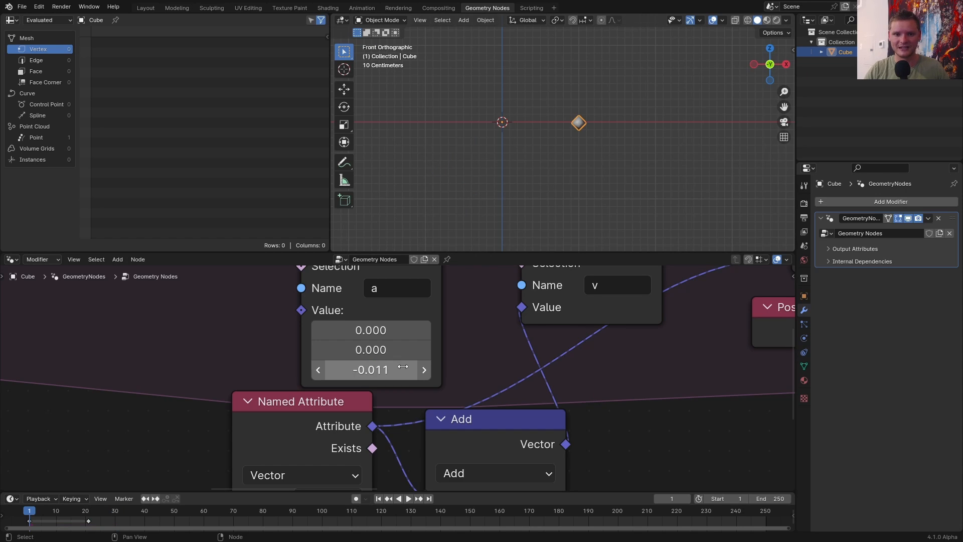
{"action": "left_click", "coordinate": [130, 509]}
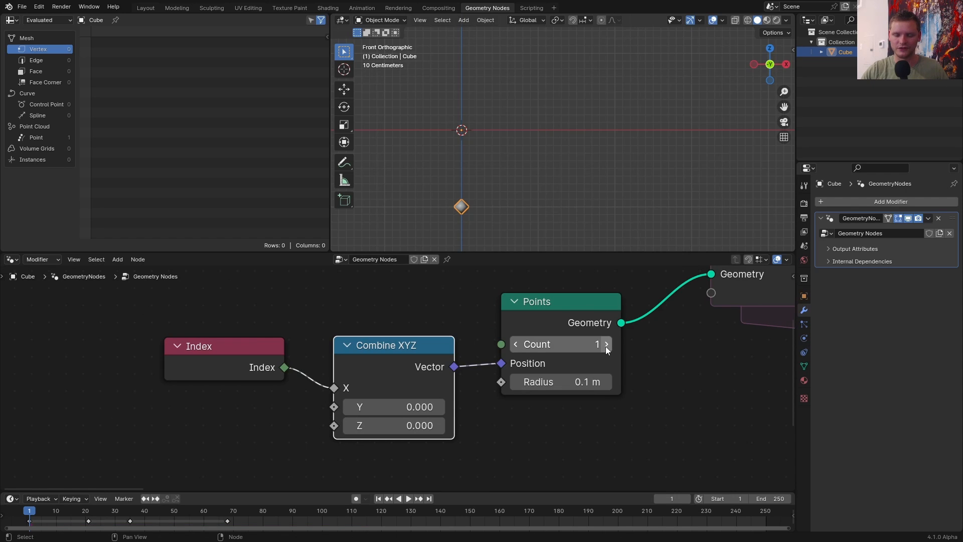
Insert a Math node after Index to space points, then add Evaluate at Index feeding Subtract and Normalize
{"action": "type", "text": "mat"}
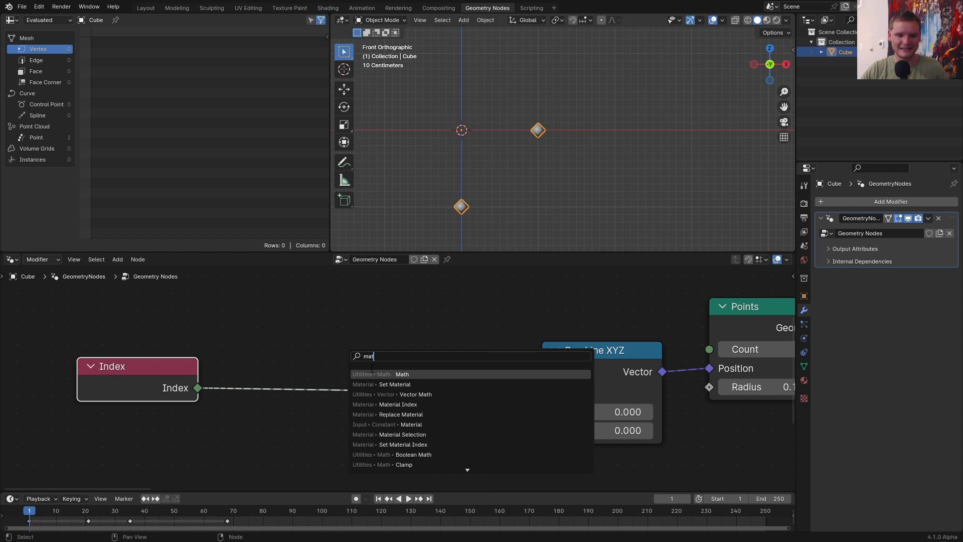
{"action": "left_click", "coordinate": [401, 374]}
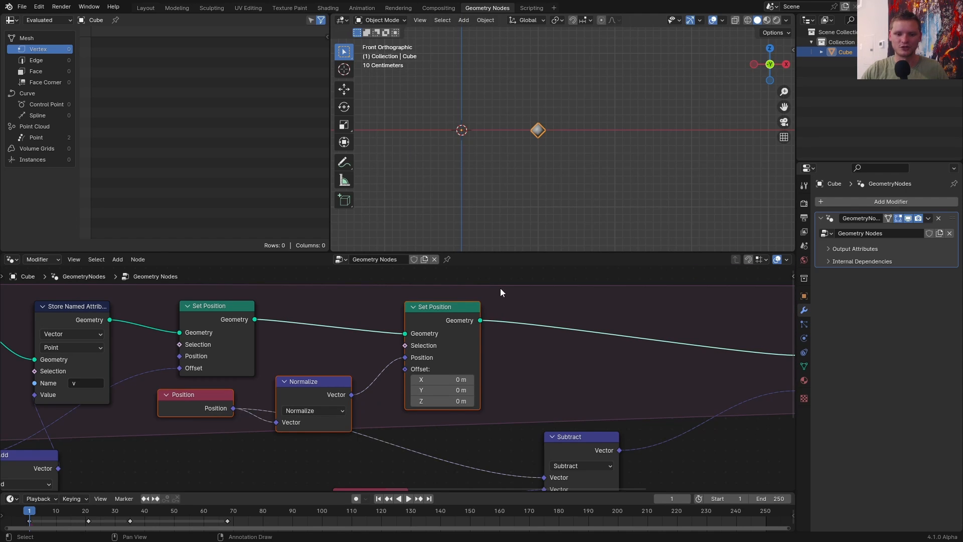
{"action": "mouse_move", "coordinate": [536, 112]}
{"action": "type", "text": "Ind"}
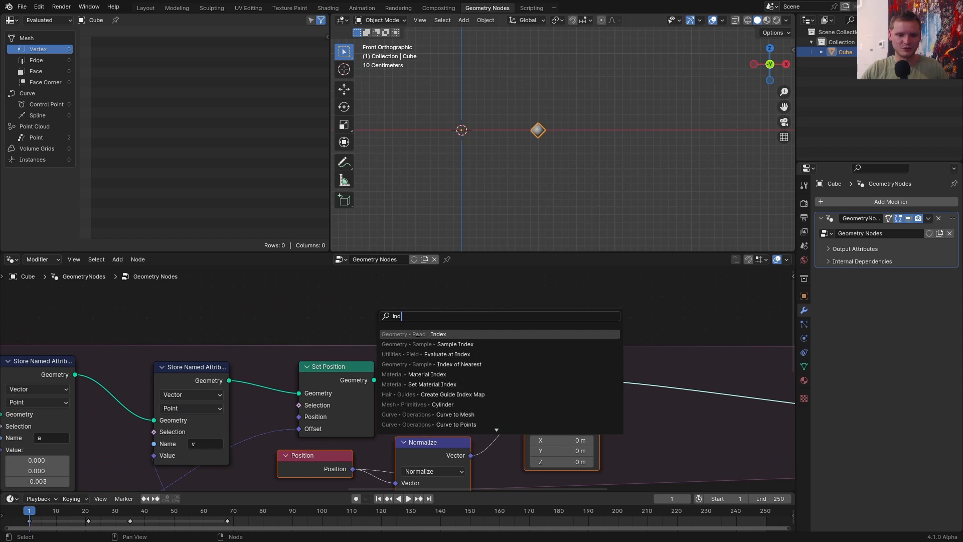
{"action": "left_click", "coordinate": [438, 333]}
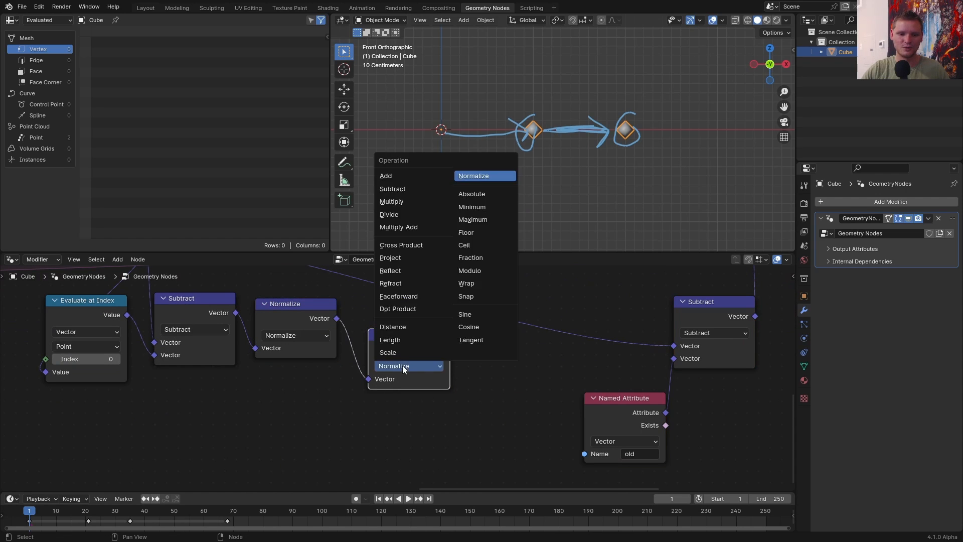
Add the direction to the old position, play, and pick a higher scene frame rate with End 2000
{"action": "left_click", "coordinate": [386, 175]}
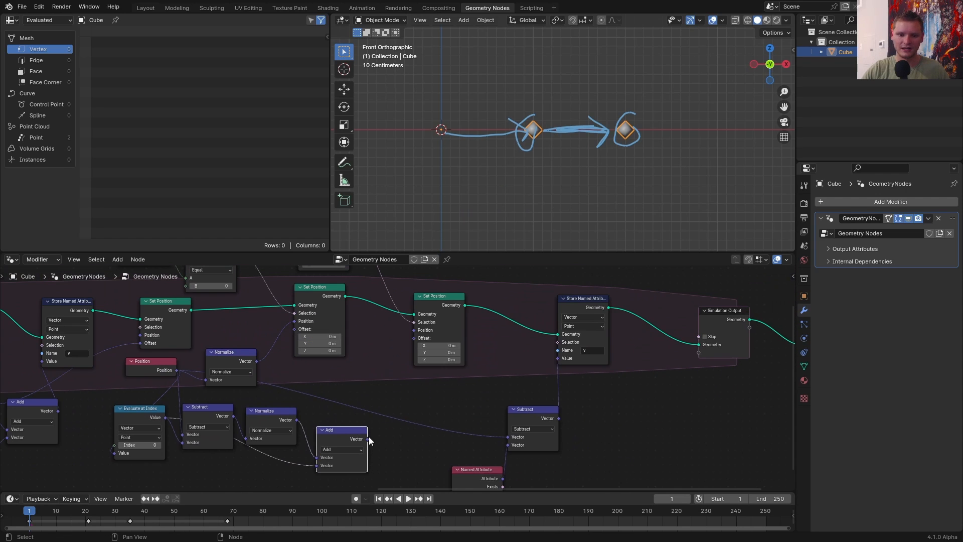
{"action": "left_click", "coordinate": [410, 499]}
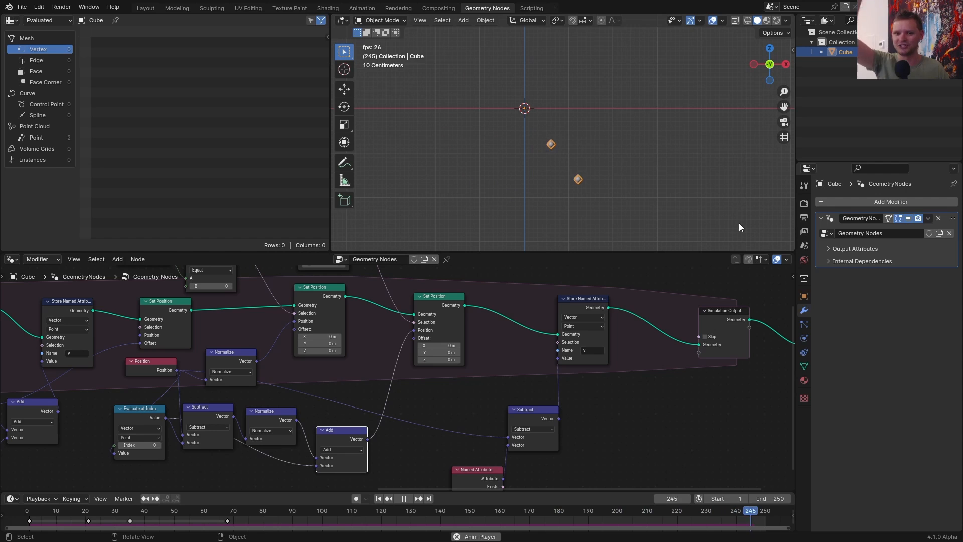
{"action": "left_click", "coordinate": [913, 293]}
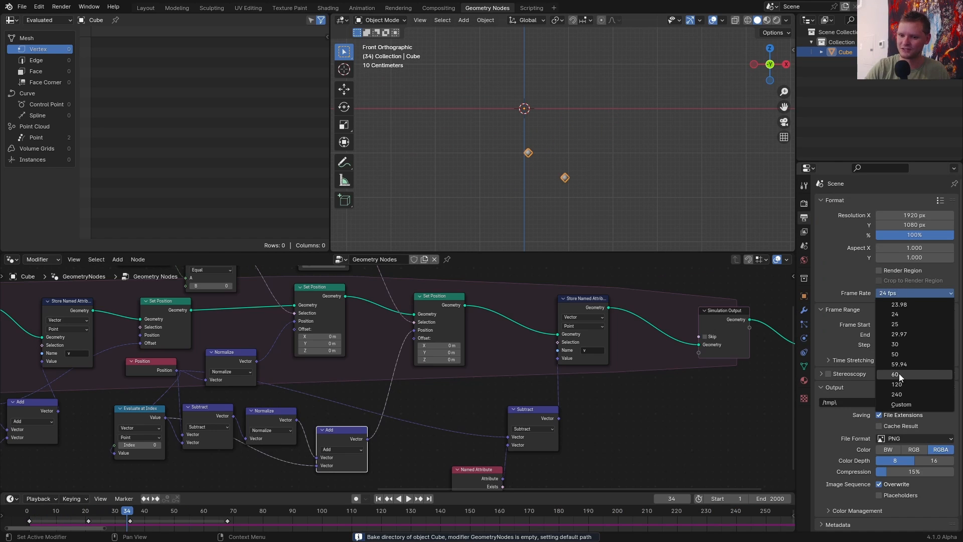
{"action": "left_click", "coordinate": [896, 375]}
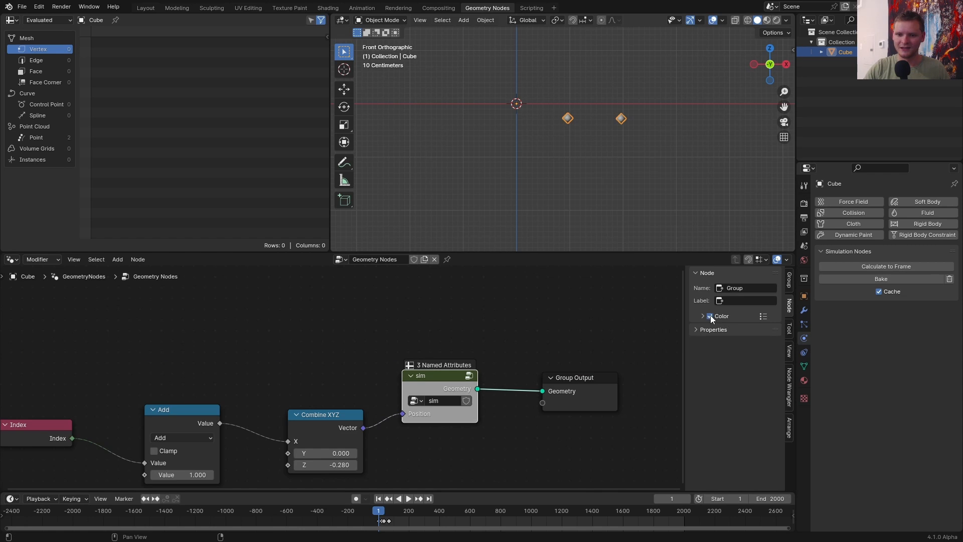
Copy the sim group and drive X start from Index multiplied by 0.5 plus 1
{"action": "left_click", "coordinate": [714, 316]}
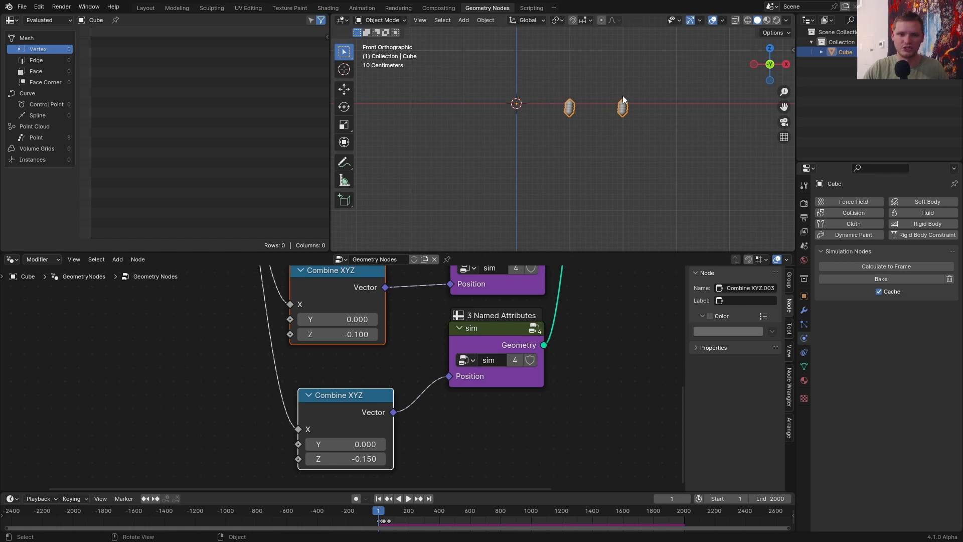
{"action": "left_click", "coordinate": [408, 499]}
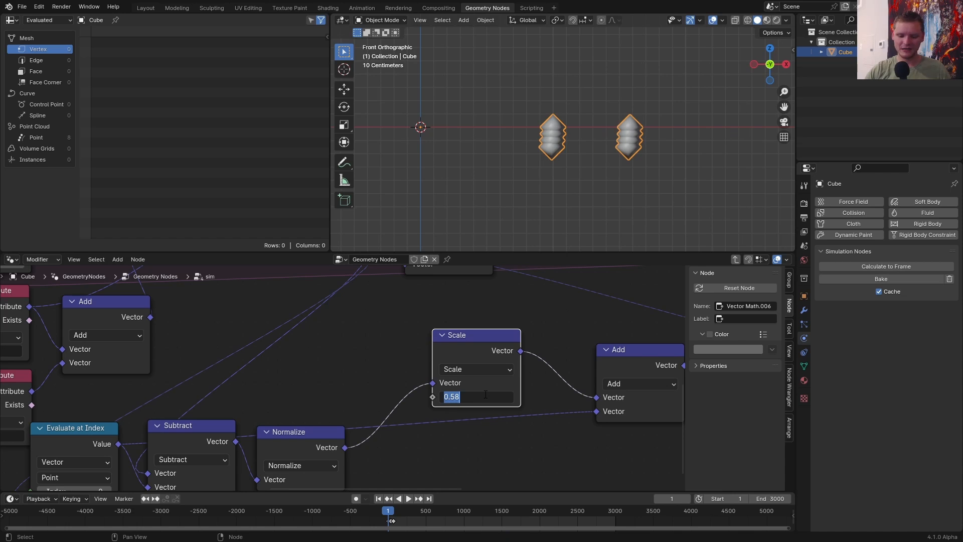
{"action": "left_click", "coordinate": [240, 362]}
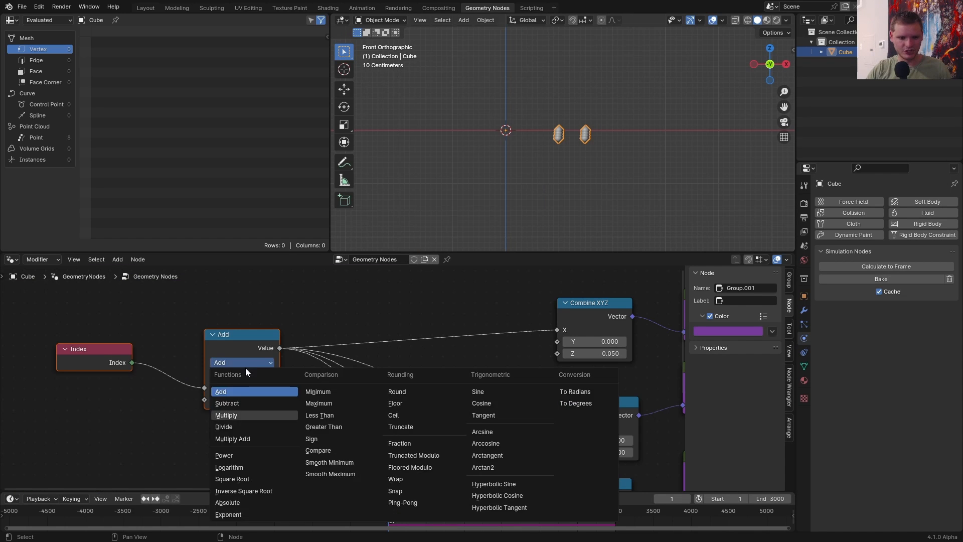
{"action": "left_click", "coordinate": [226, 414]}
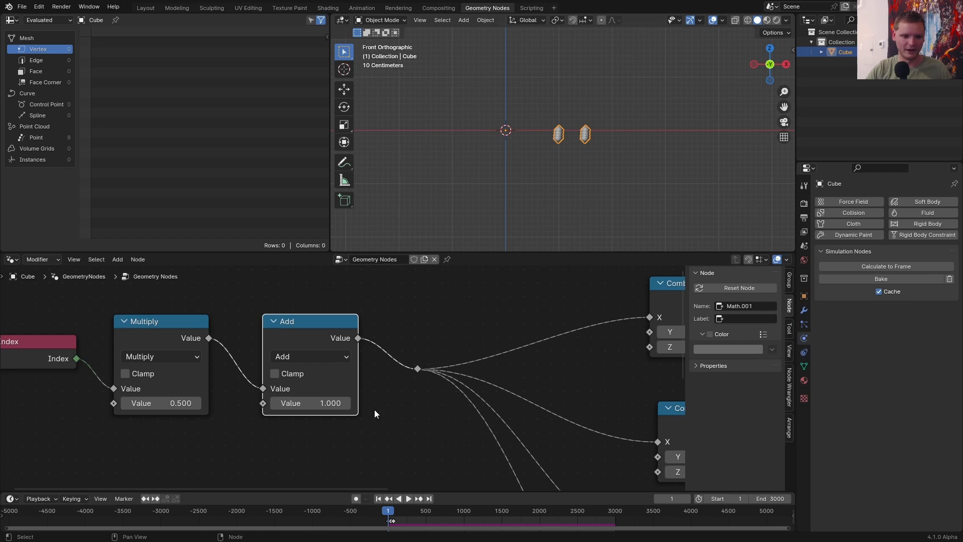
{"action": "mouse_move", "coordinate": [601, 183]}
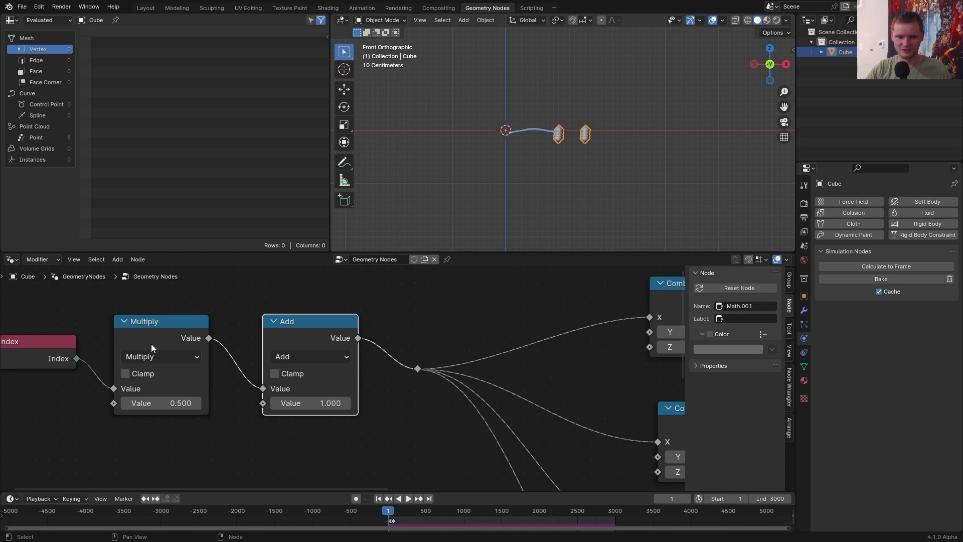
Play the offset pendulums and return from the fullscreen playback view
{"action": "left_click", "coordinate": [408, 498]}
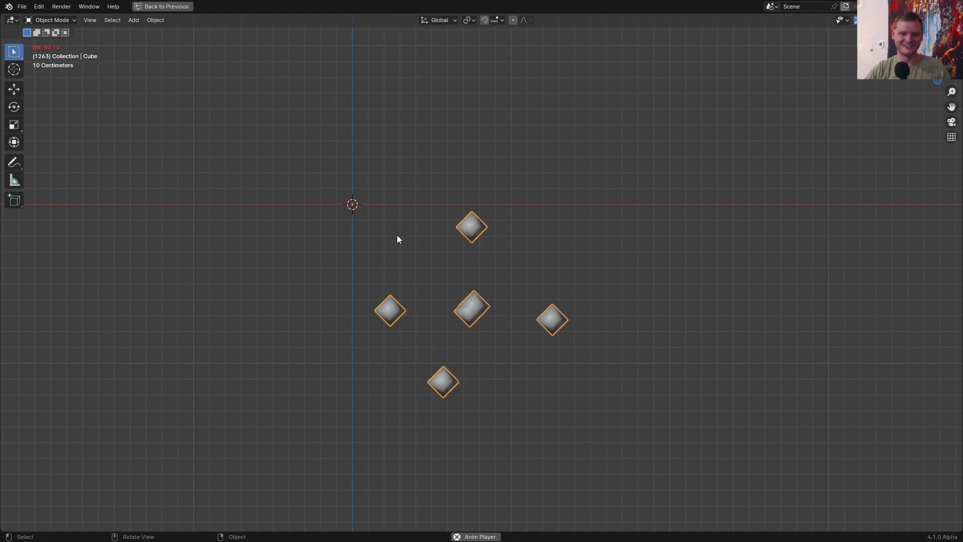
{"action": "left_click", "coordinate": [161, 6]}
{"action": "type", "text": "3"}
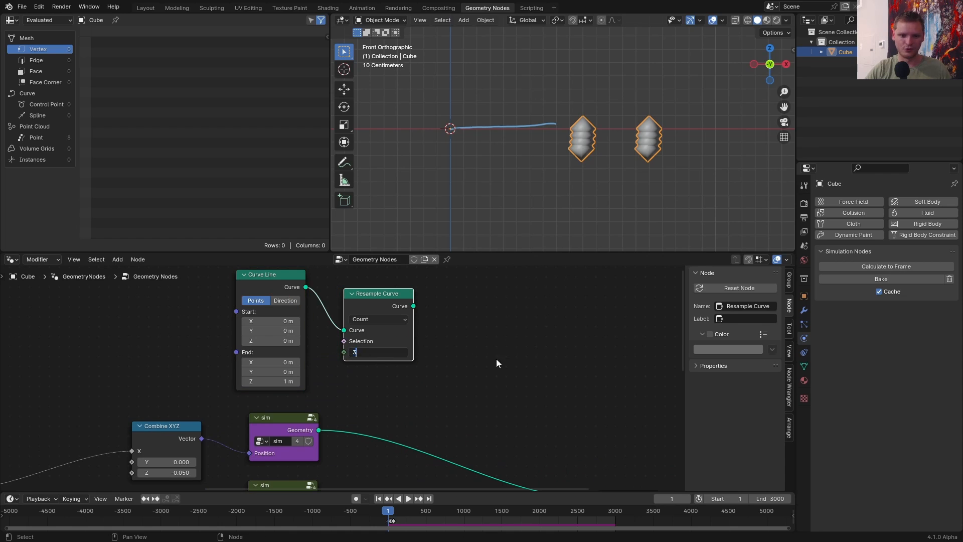
Resample the line to 3 points, set positions from sampled sim positions, and test by playing
{"action": "key", "text": "Return"}
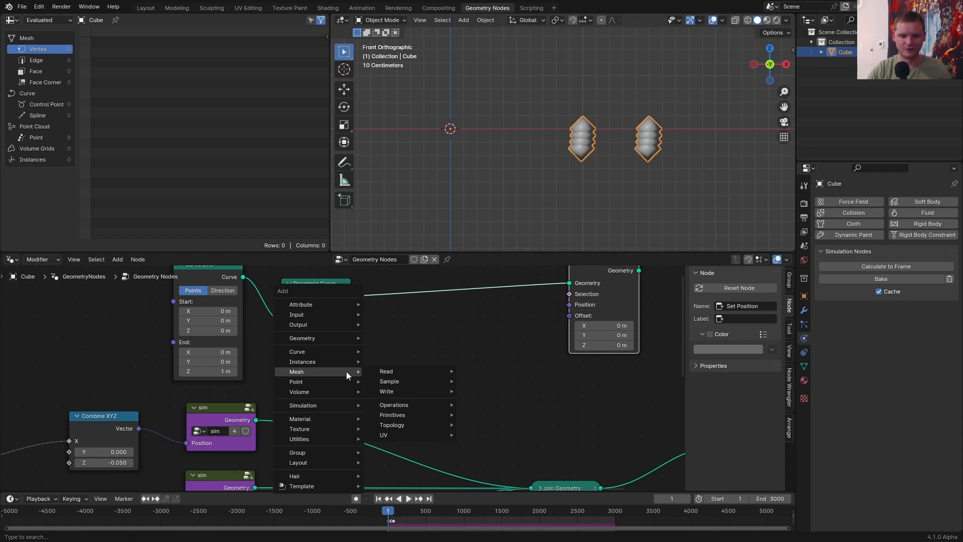
{"action": "left_click", "coordinate": [388, 381]}
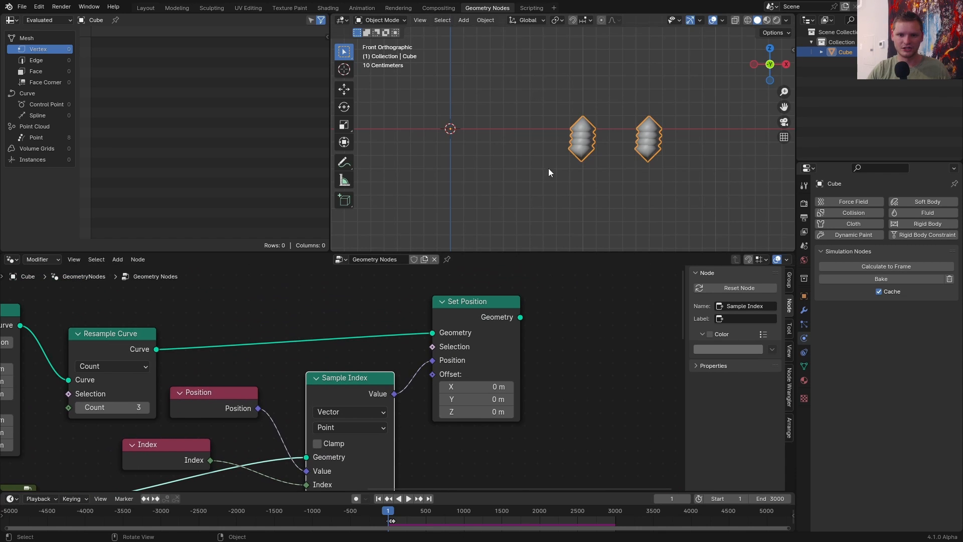
{"action": "left_click", "coordinate": [409, 499]}
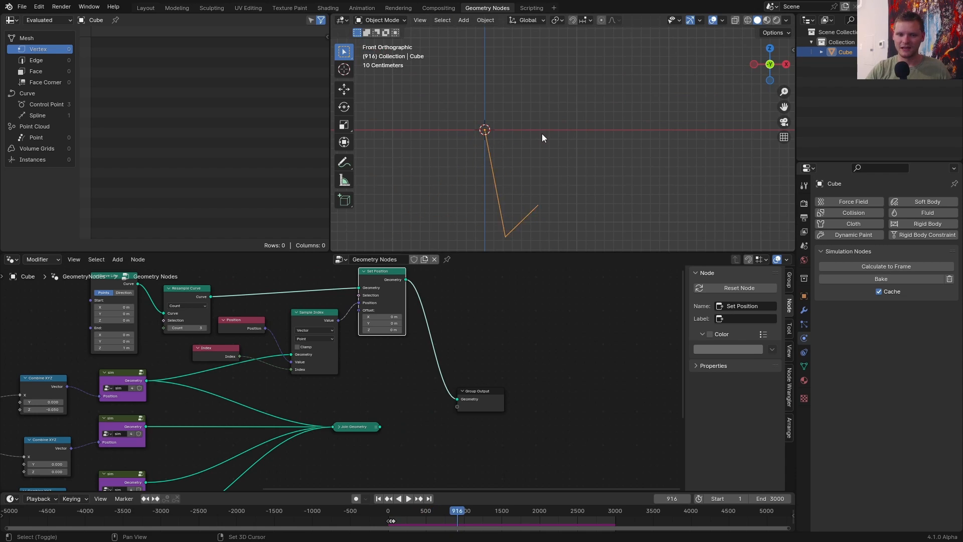
{"action": "left_click", "coordinate": [387, 510]}
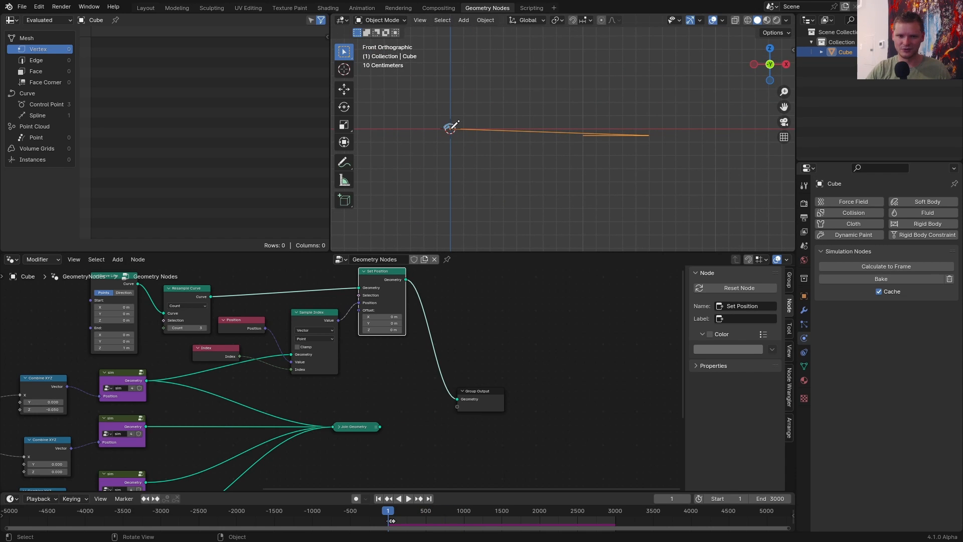
Add a Math node toward placing 0.1 m UV sphere bobs
{"action": "type", "text": "math"}
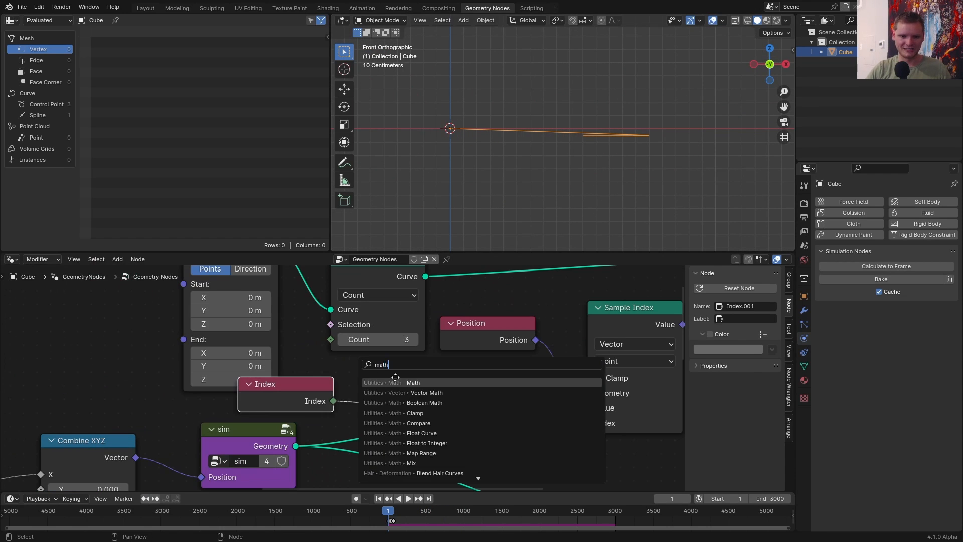
{"action": "left_click", "coordinate": [412, 382]}
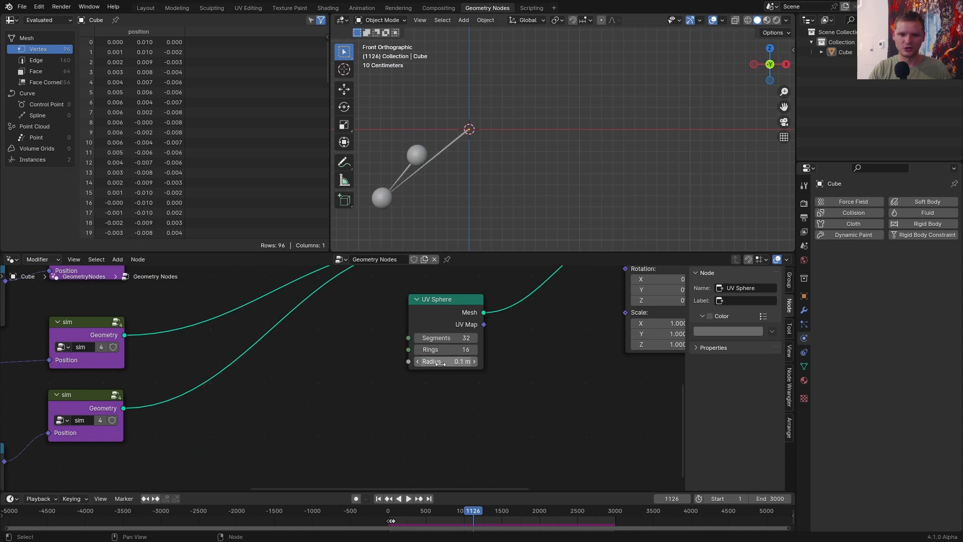
Adjust the sphere radius, join all pendulum copies into the output, and play them swinging
{"action": "left_click", "coordinate": [409, 499]}
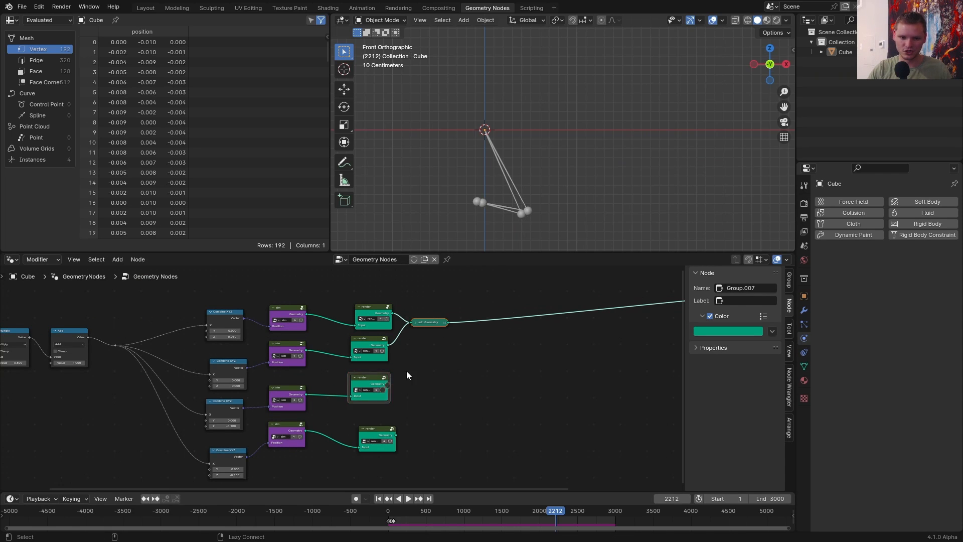
{"action": "left_click", "coordinate": [408, 499]}
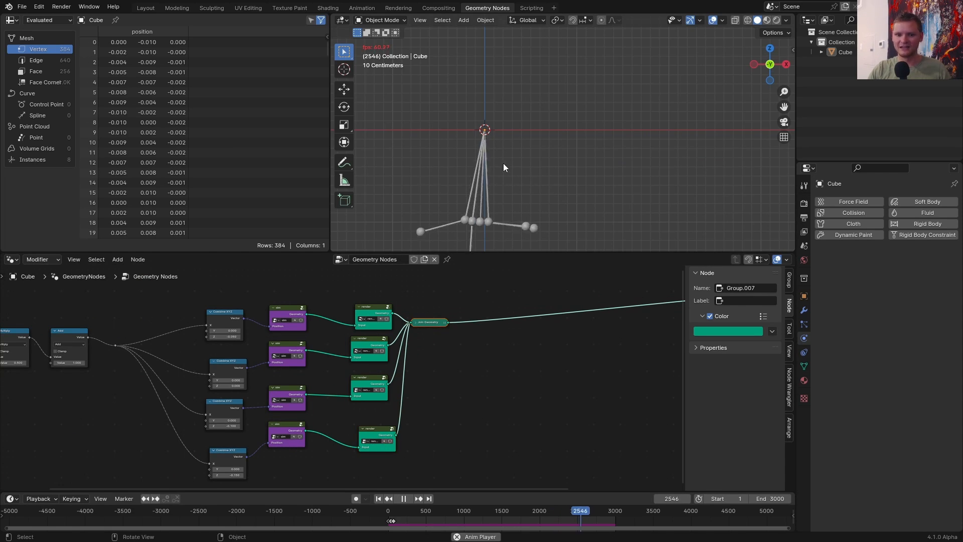
{"action": "left_click", "coordinate": [404, 499]}
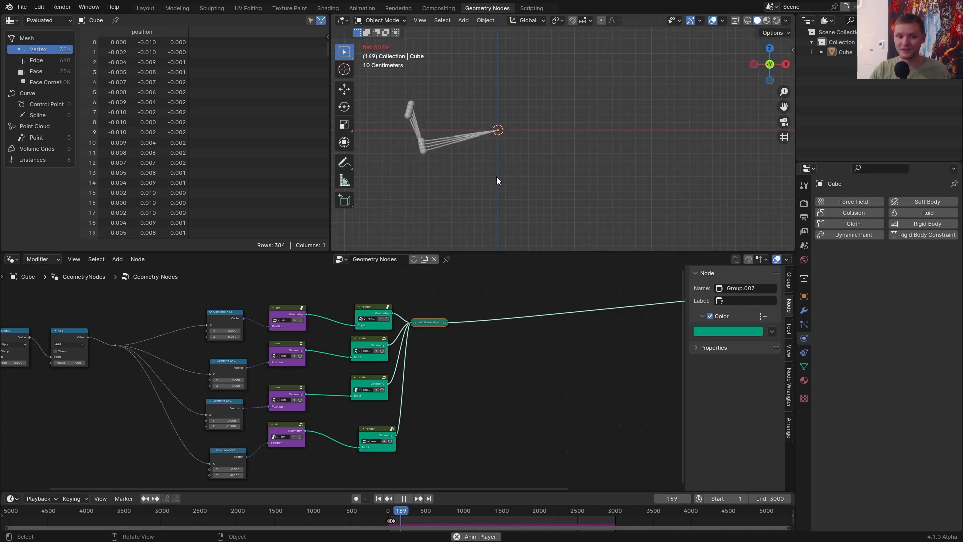